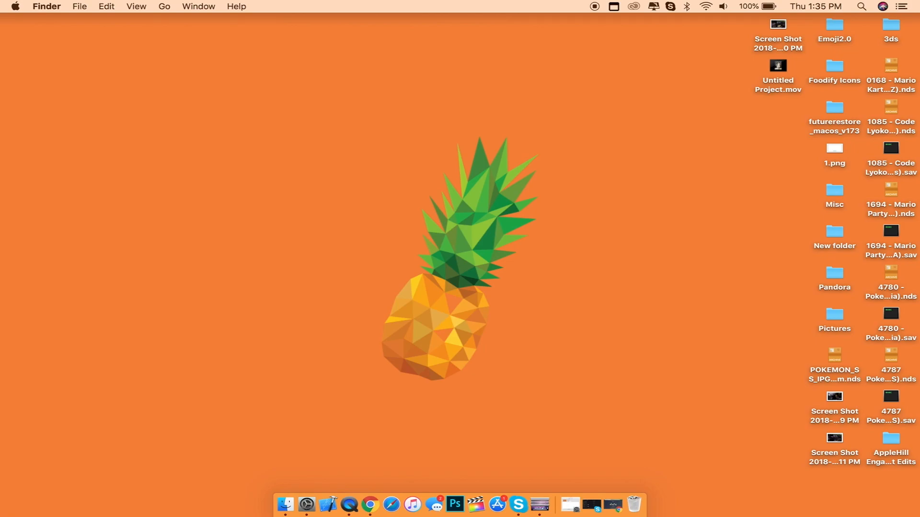
- Bring up the coolstar.org/electra page and scroll to the iOS 11.3.1 countdown timer
{"action": "left_click", "coordinate": [381, 509]}
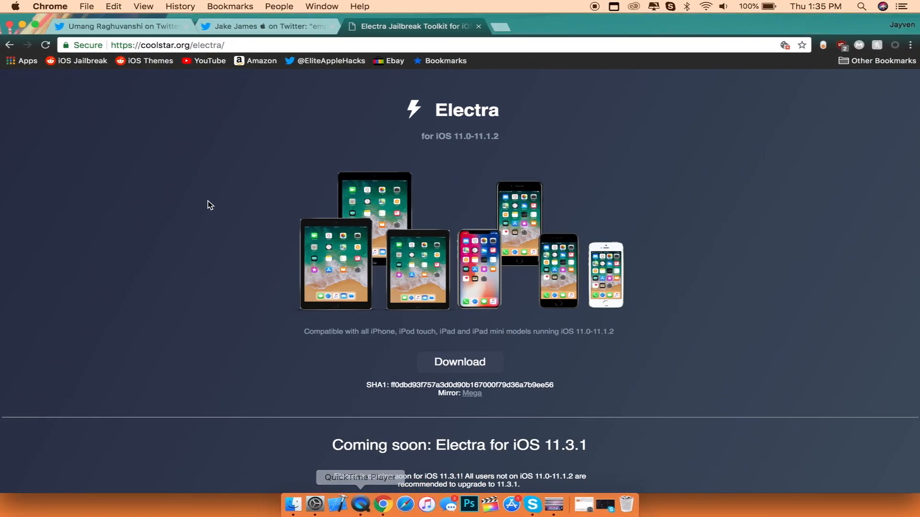
{"action": "mouse_move", "coordinate": [201, 129]}
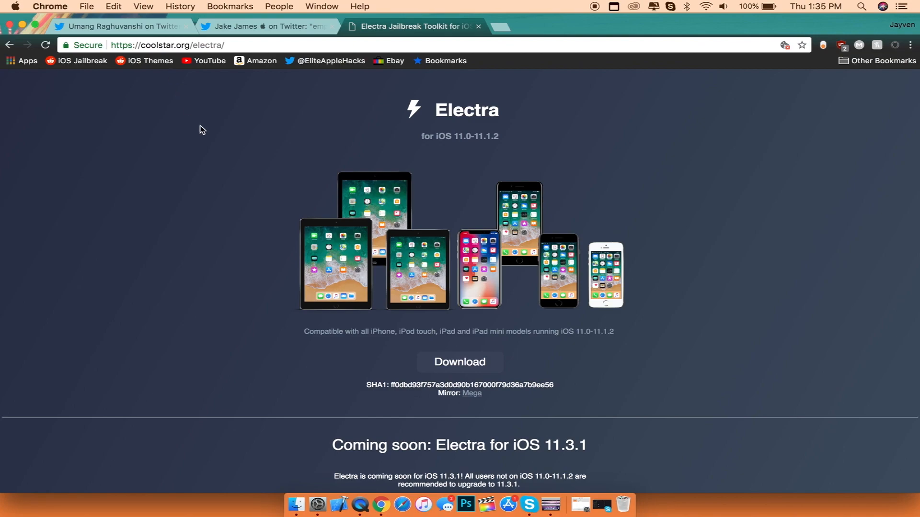
{"action": "scroll", "scroll_direction": "down", "scroll_amount": 3}
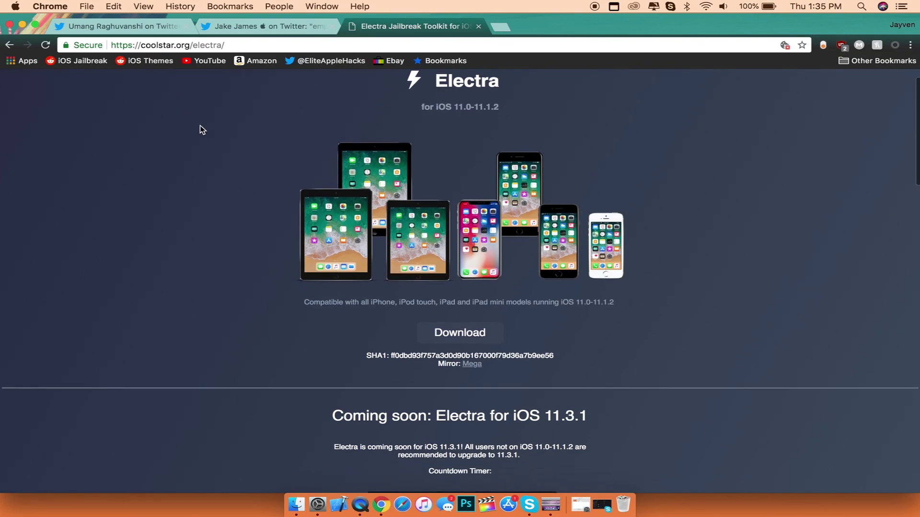
{"action": "scroll", "scroll_direction": "down", "scroll_amount": 3}
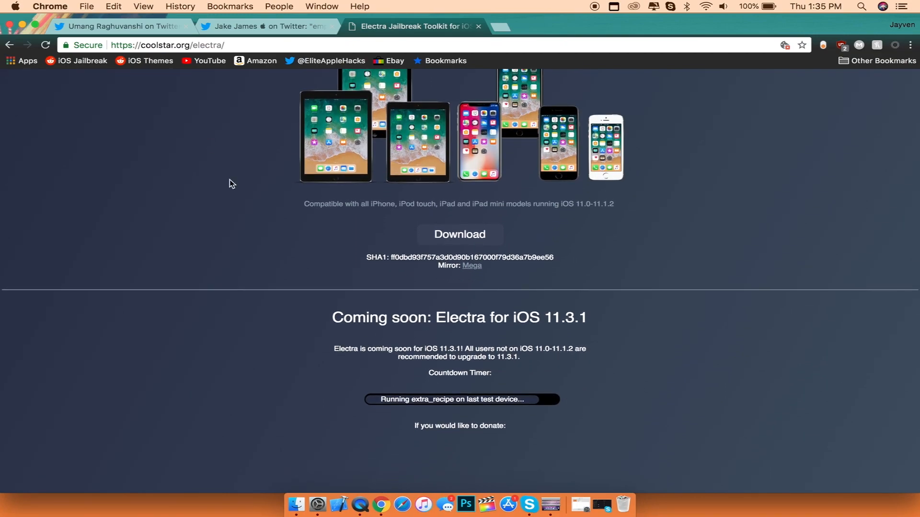
{"action": "scroll", "scroll_direction": "down", "scroll_amount": 3}
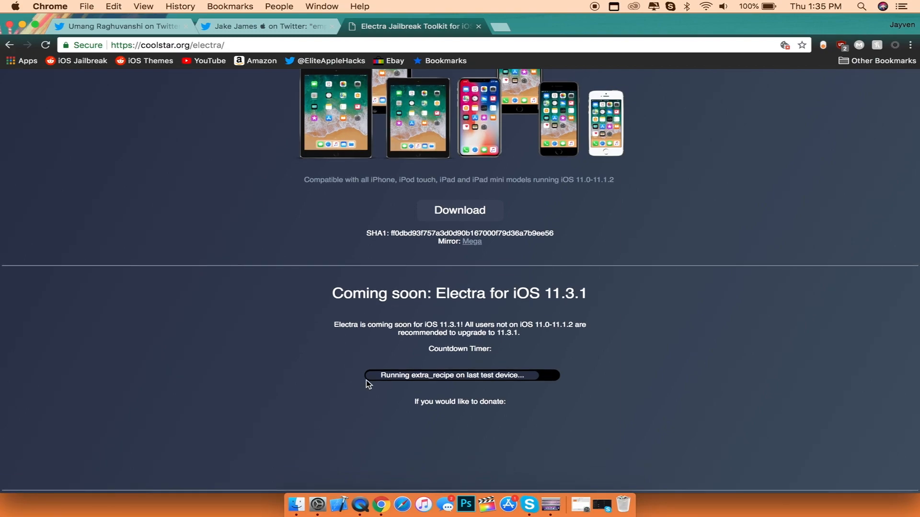
{"action": "mouse_move", "coordinate": [389, 378]}
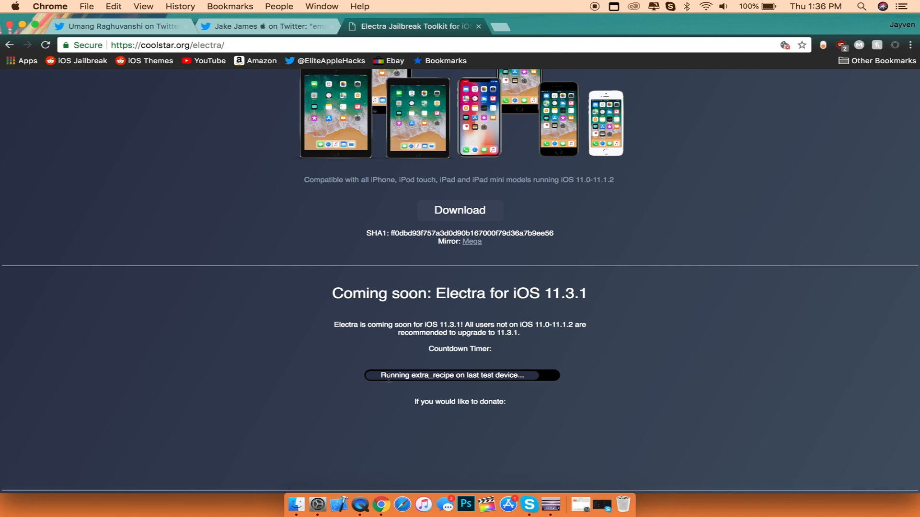
- Switch to Umang Raghuvanshi's tweet about remounting the root file system on iOS 12
{"action": "left_click", "coordinate": [117, 26]}
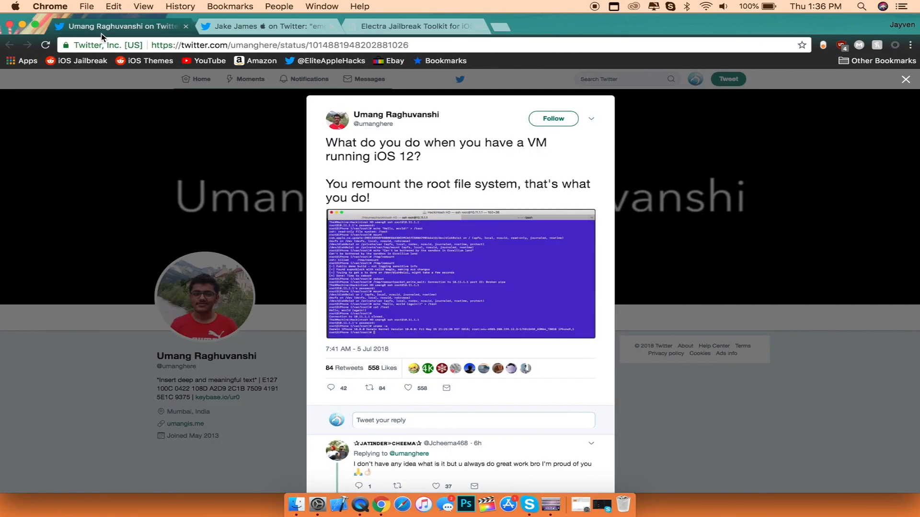
{"action": "mouse_move", "coordinate": [66, 279]}
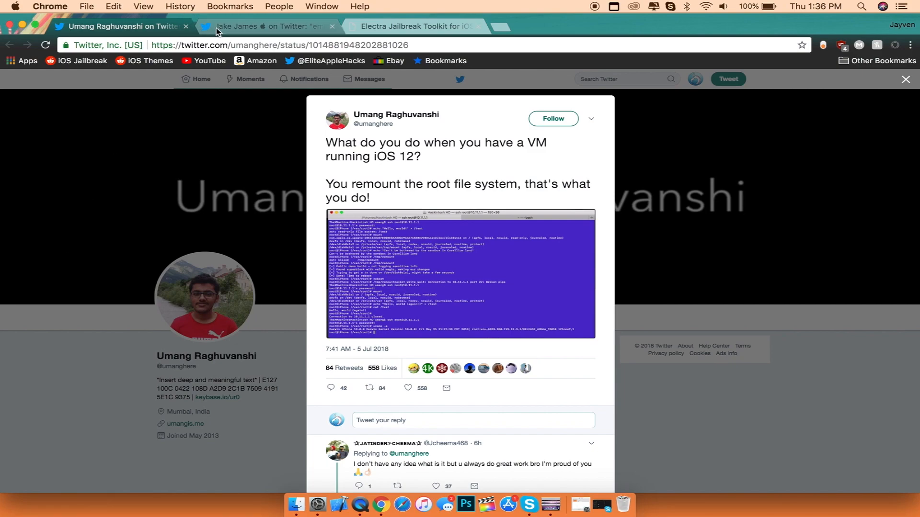
{"action": "left_click", "coordinate": [264, 26]}
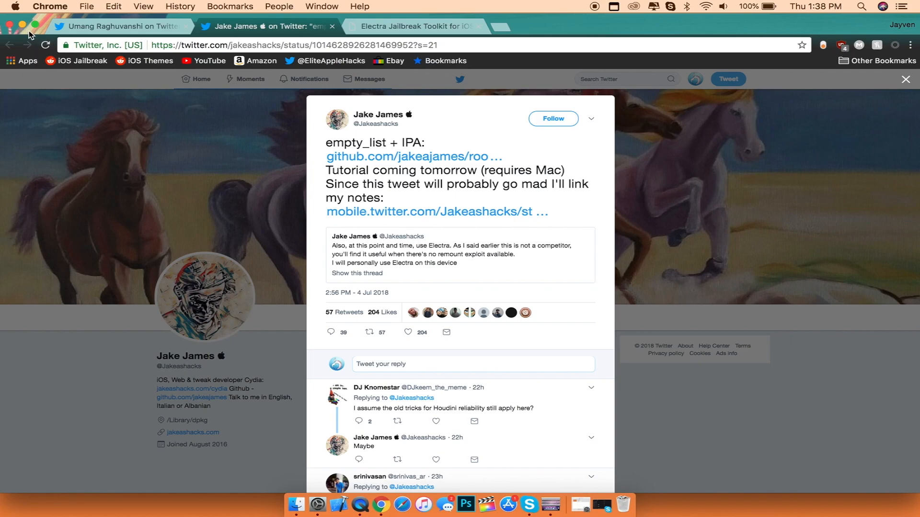
{"action": "left_click", "coordinate": [9, 26]}
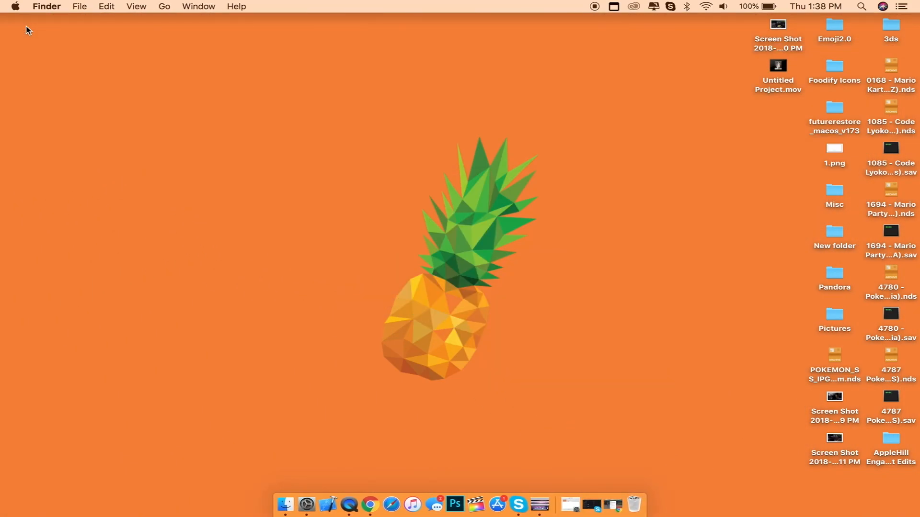